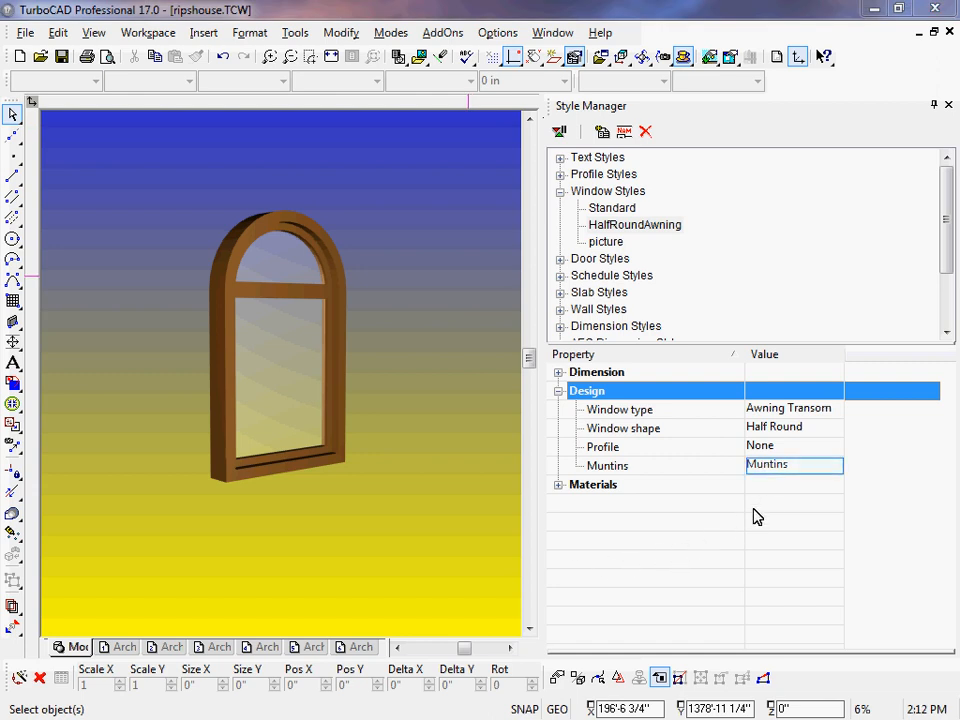
# Step: Open the Muntins dialog for the HalfRoundAwning style from its Design properties
pyautogui.click(794, 464)
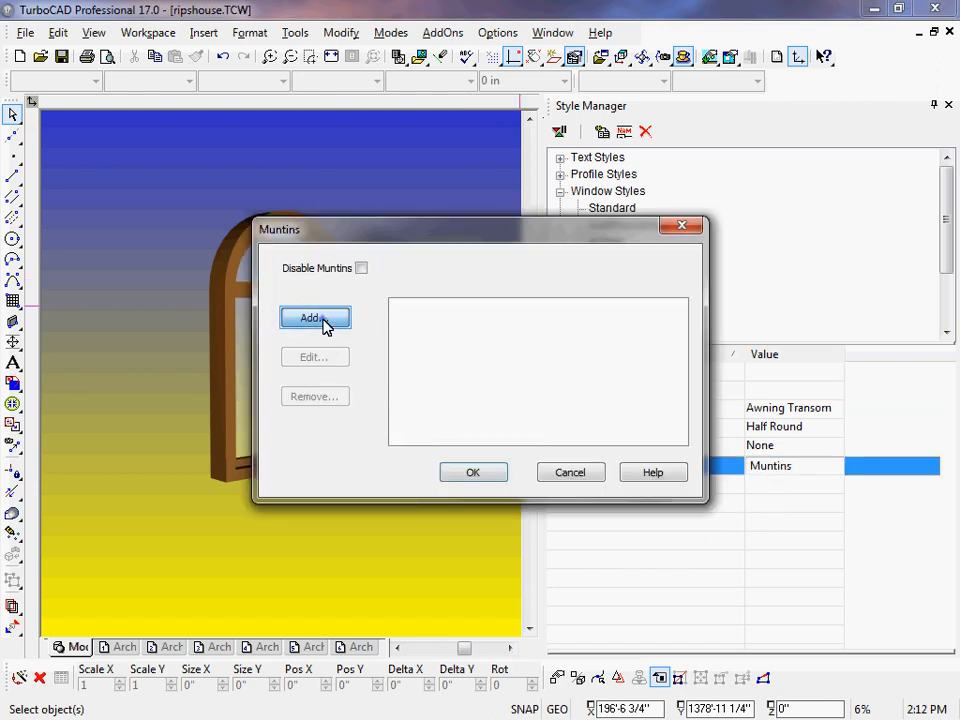
# Step: Add muntin block 'Top': 3/4" width and depth, sunburst with 3 spokes, 3/4" hub radius
pyautogui.click(314, 318)
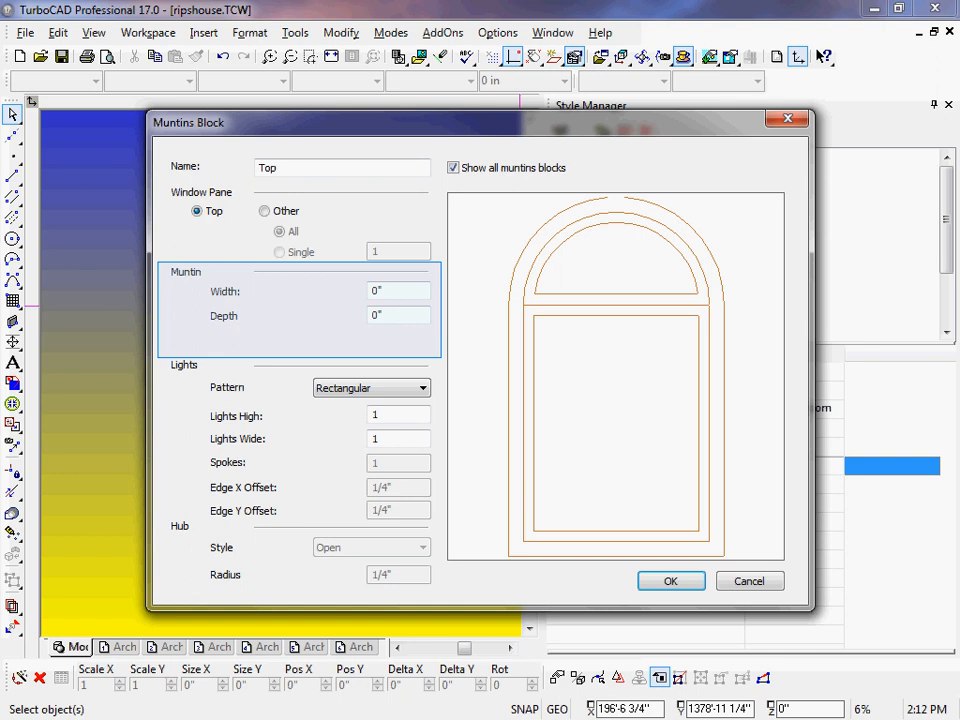
pyautogui.write('3/4')
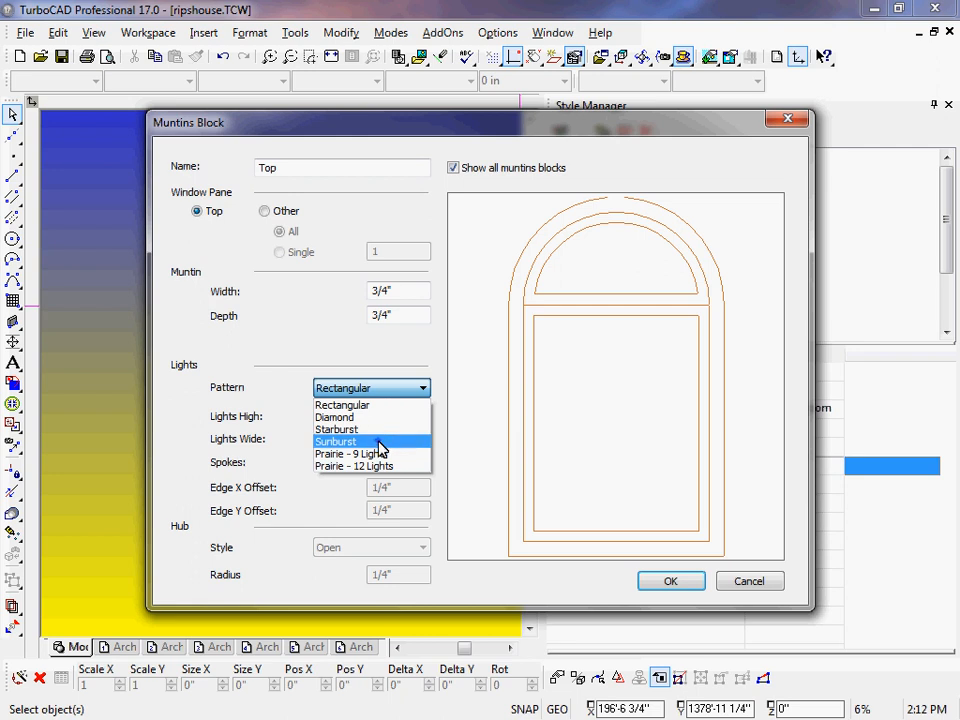
pyautogui.click(336, 441)
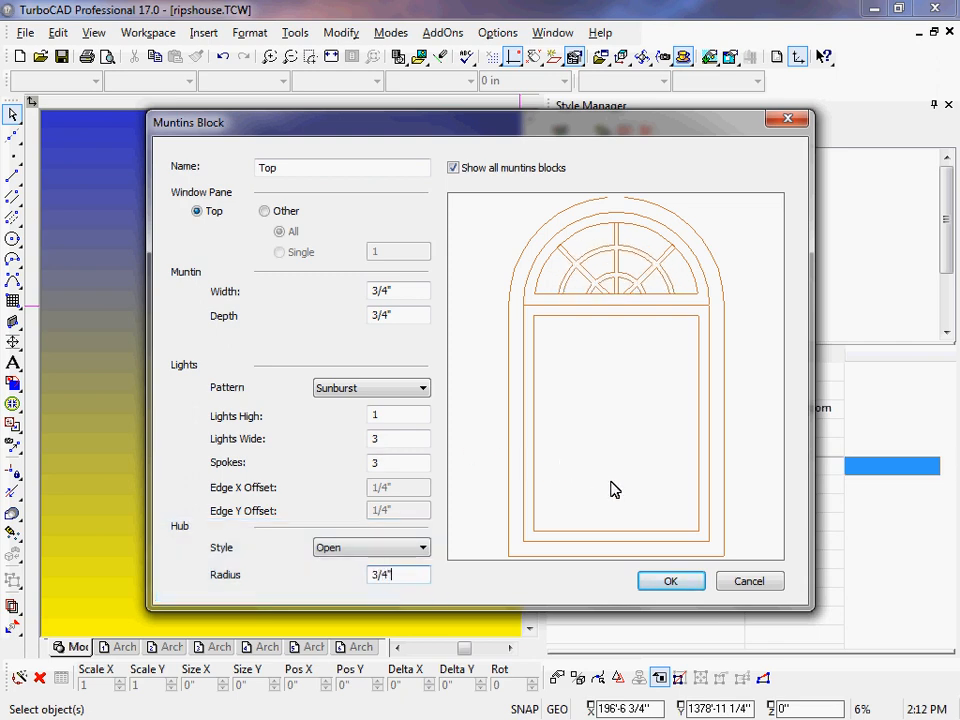
pyautogui.click(671, 581)
pyautogui.write('Botto')
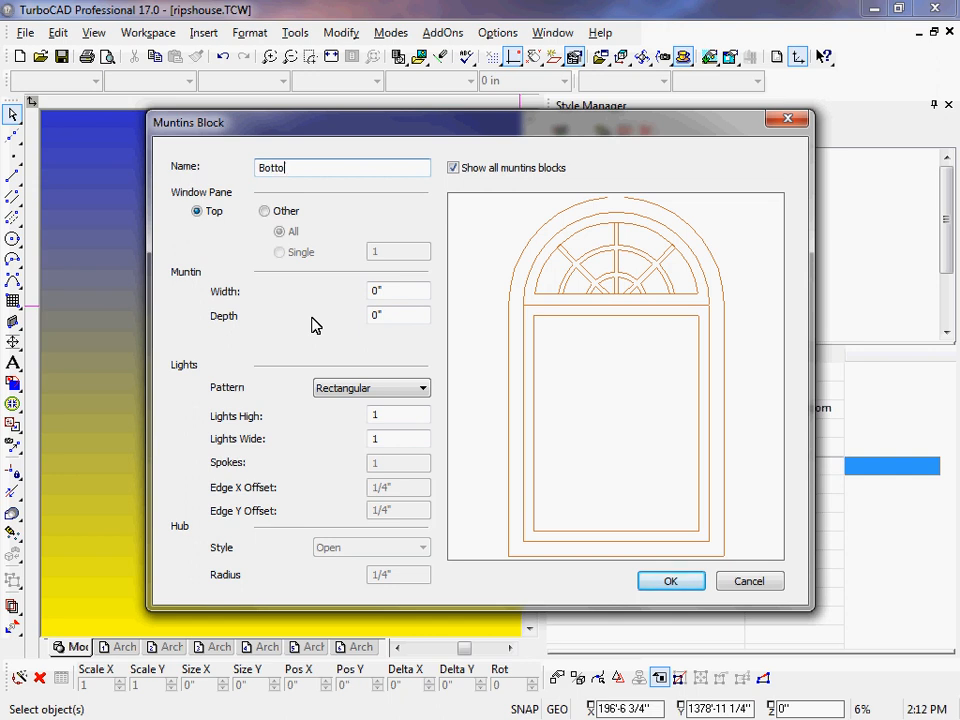
# Step: Add muntin block 'Bottom' for single pane 2 with rectangular 3/4" muntins
pyautogui.write('m')
pyautogui.click(399, 315)
pyautogui.write('3/4')
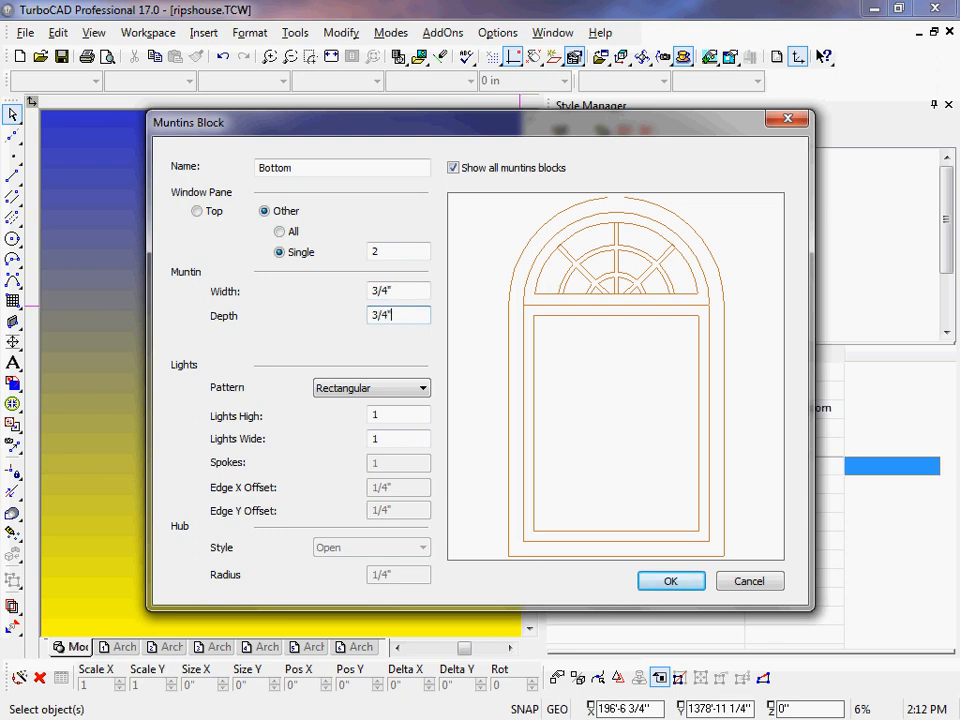
pyautogui.click(670, 581)
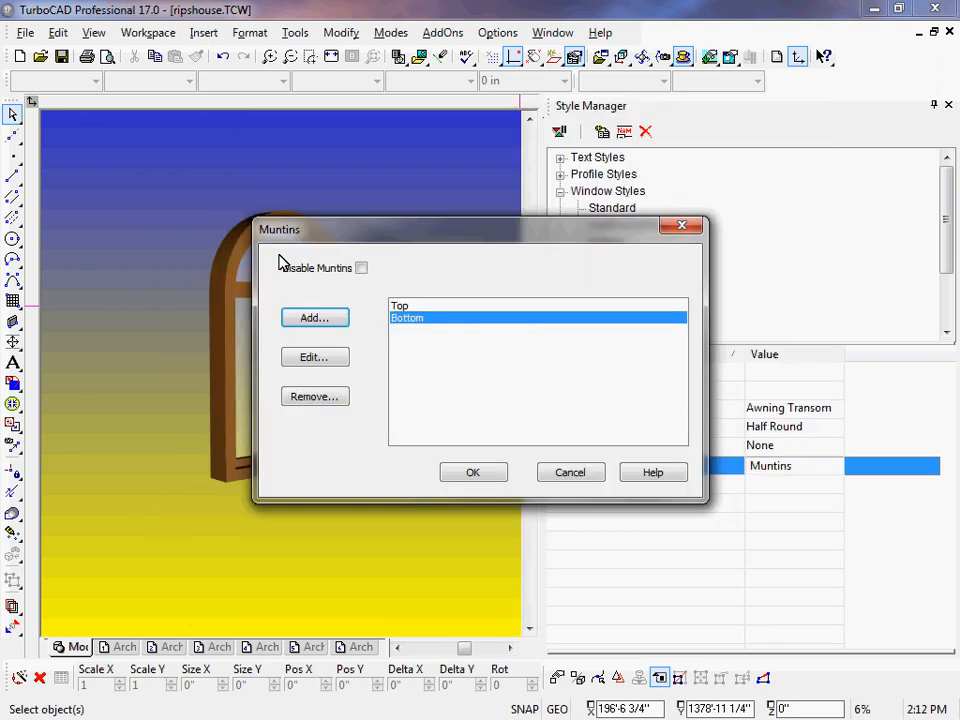